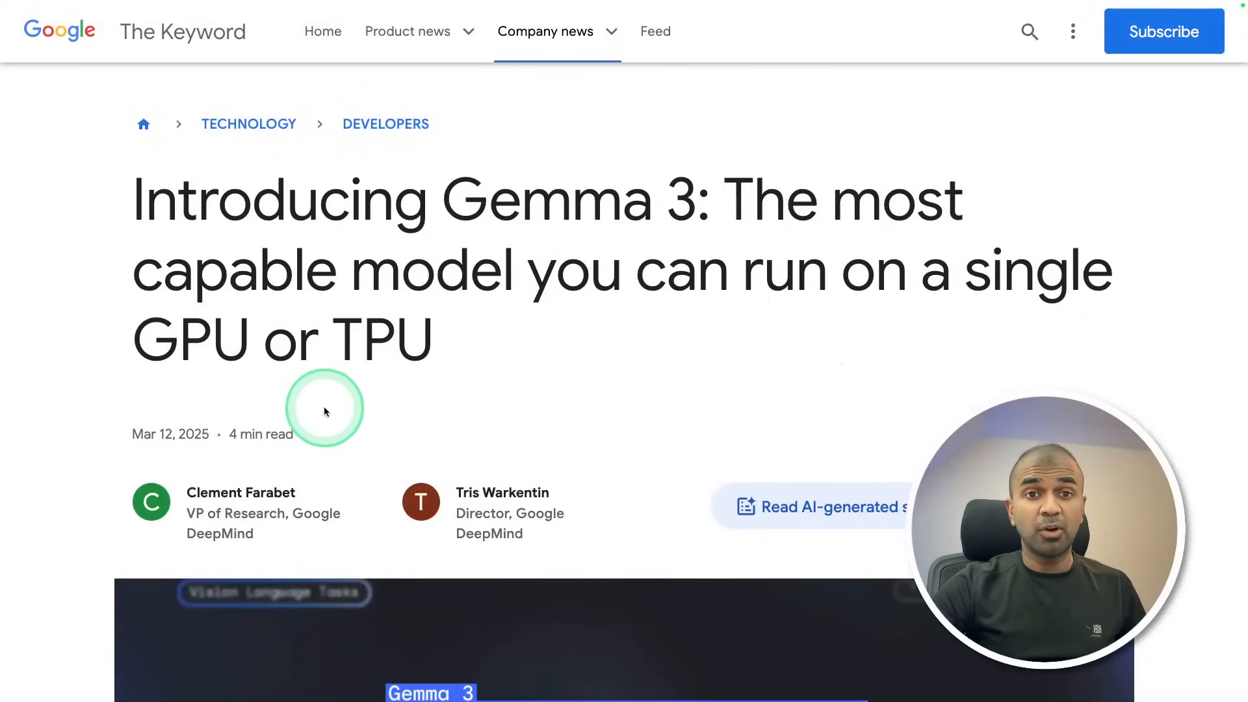
Step: Ask Gemma3 'Give me a meal plan' in the chat and scroll through its breakfast-first reply
scroll(down, 3)
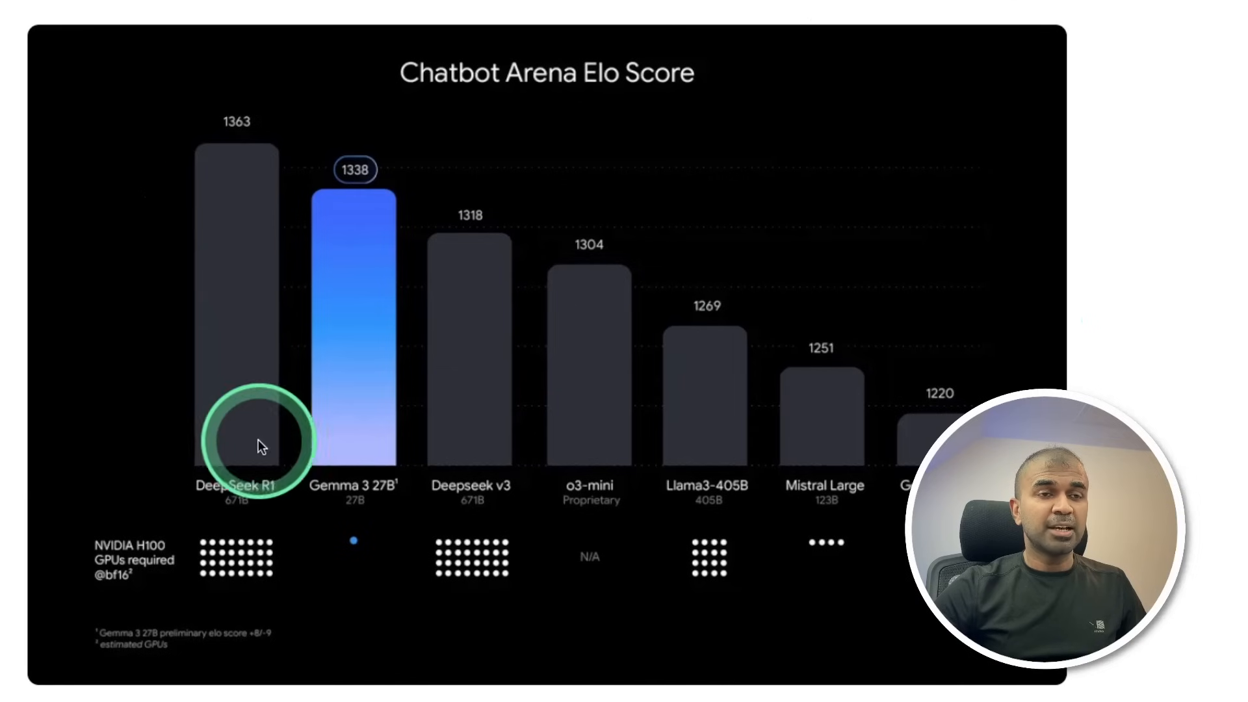
mouse_move(449, 498)
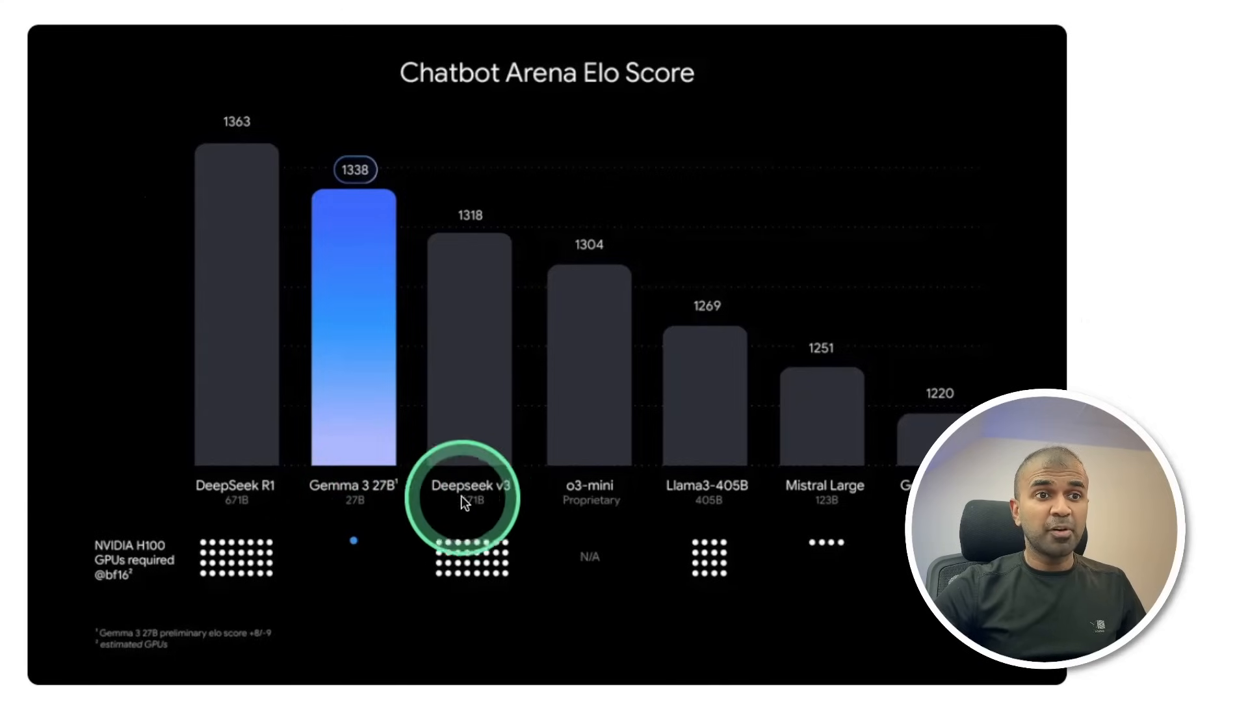
mouse_move(231, 151)
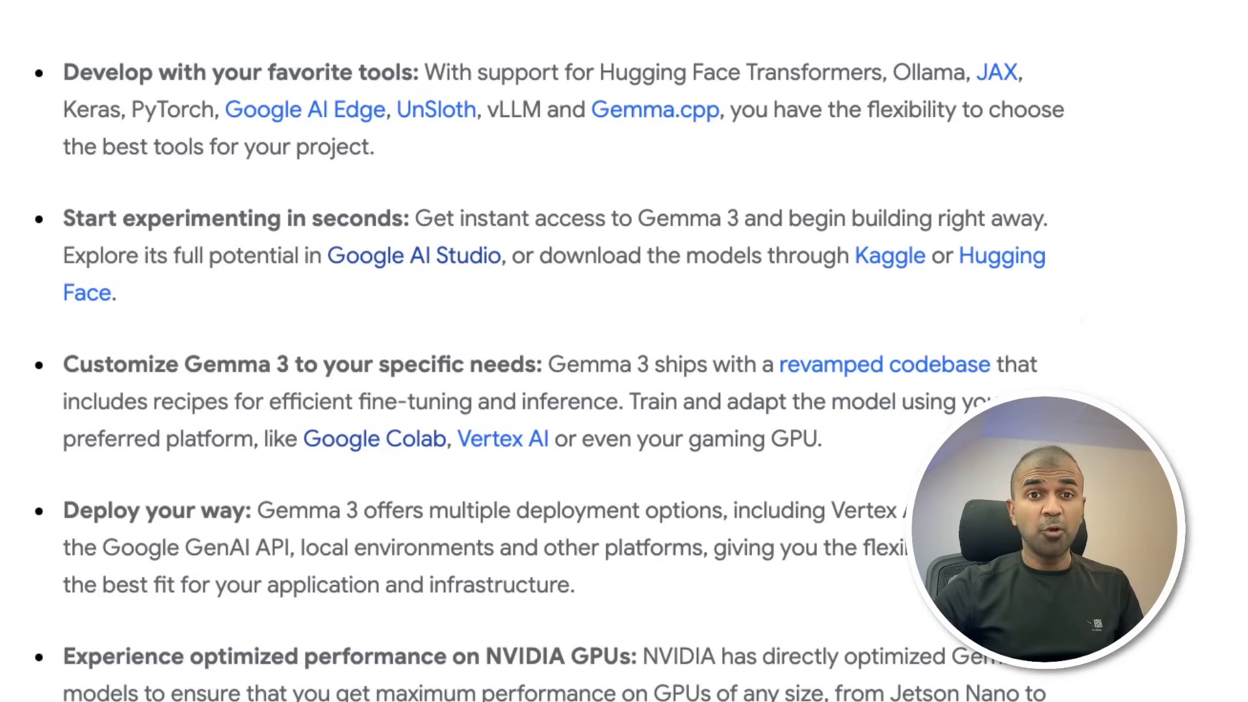
click(948, 115)
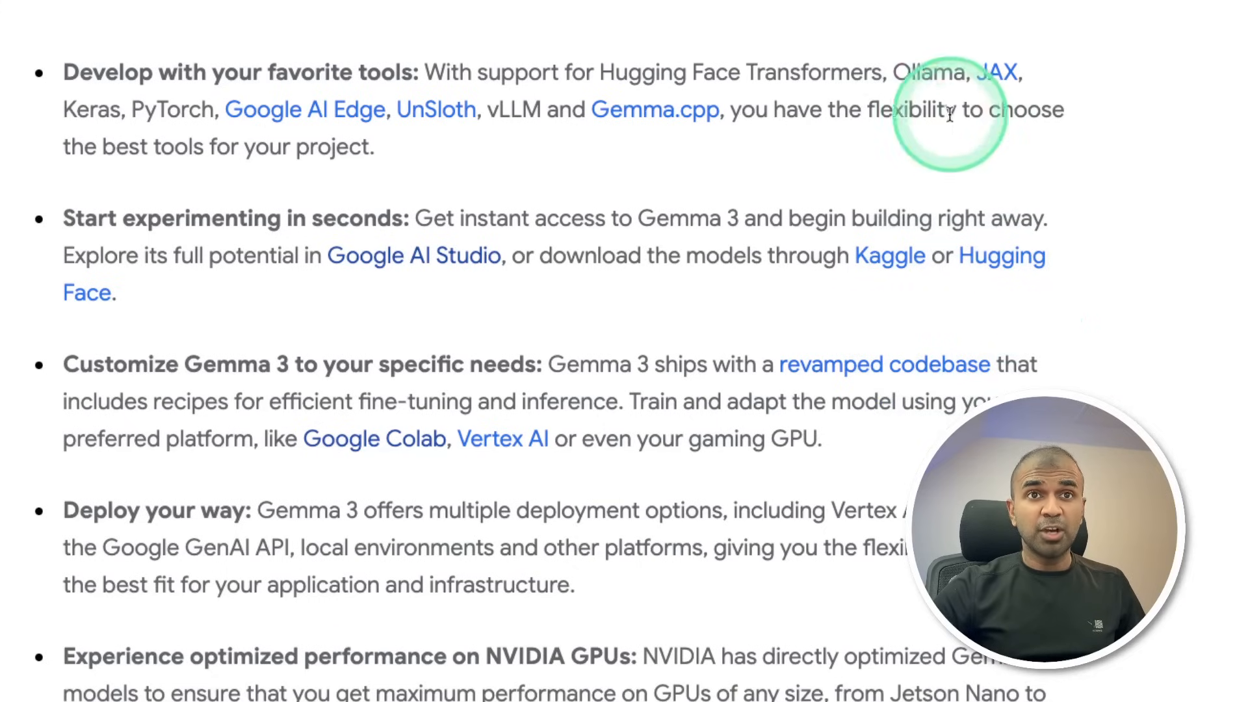
double_click(928, 72)
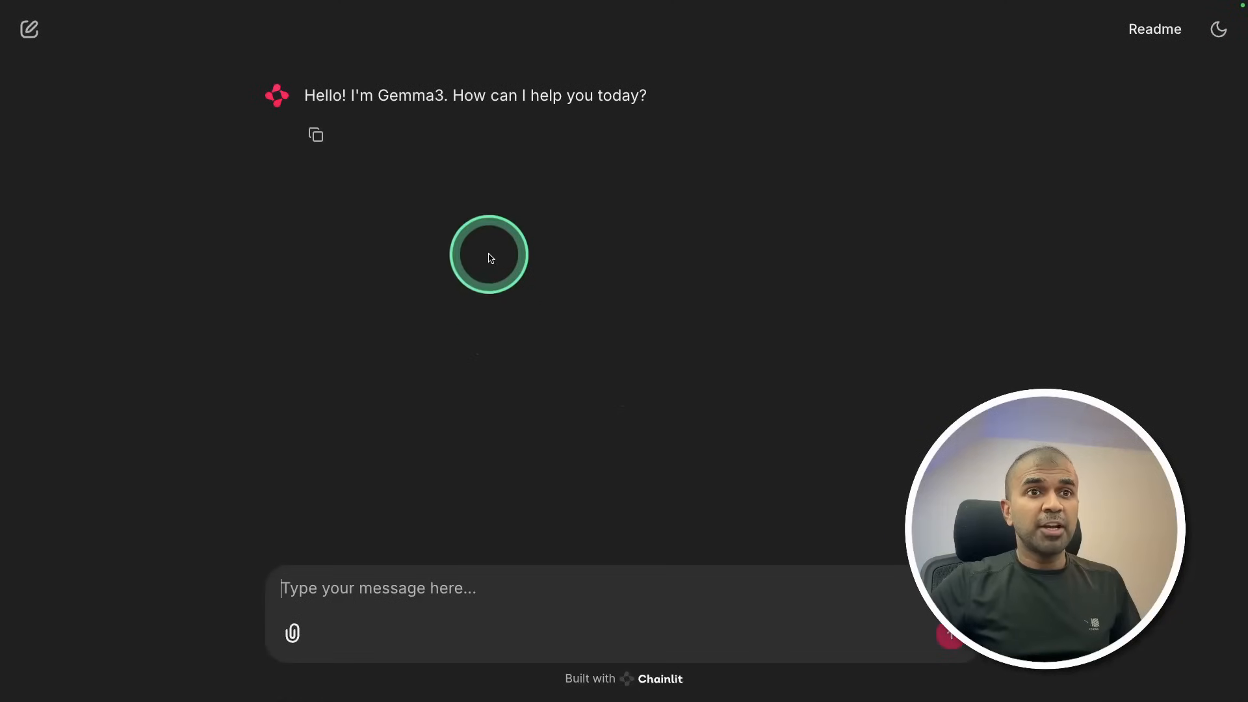
text(Give me a meal plan for m)
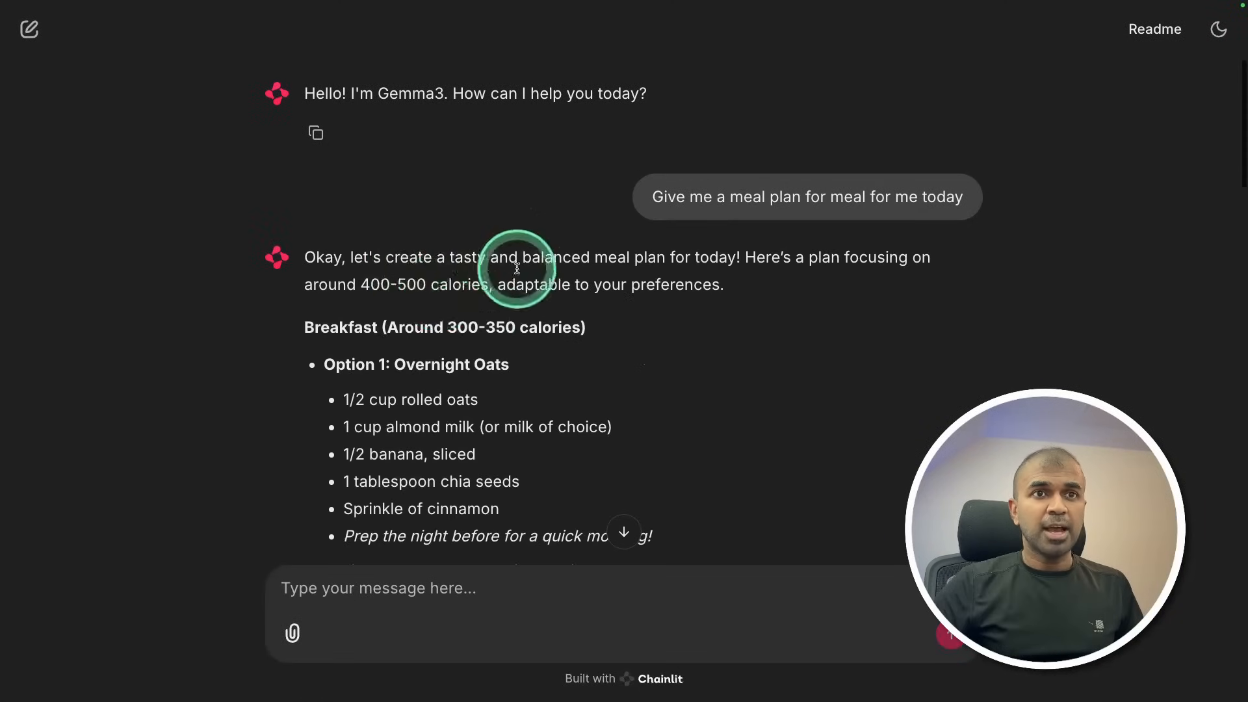
scroll(down, 3)
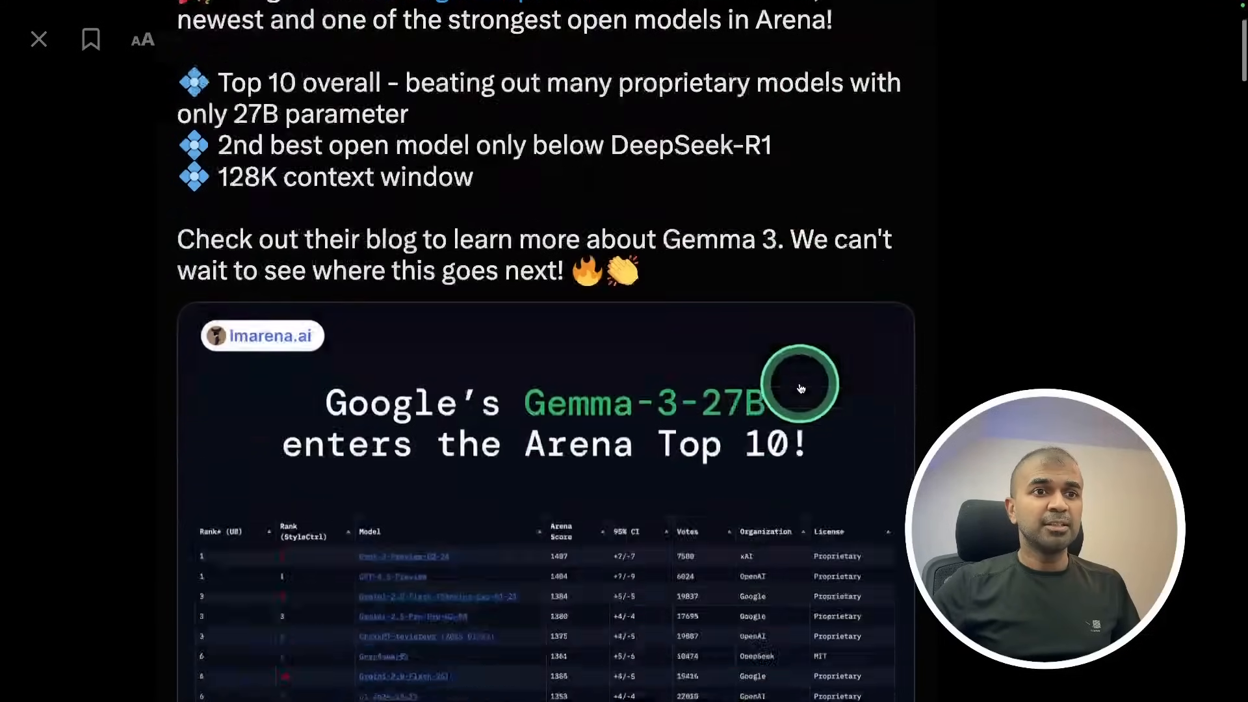
scroll(down, 3)
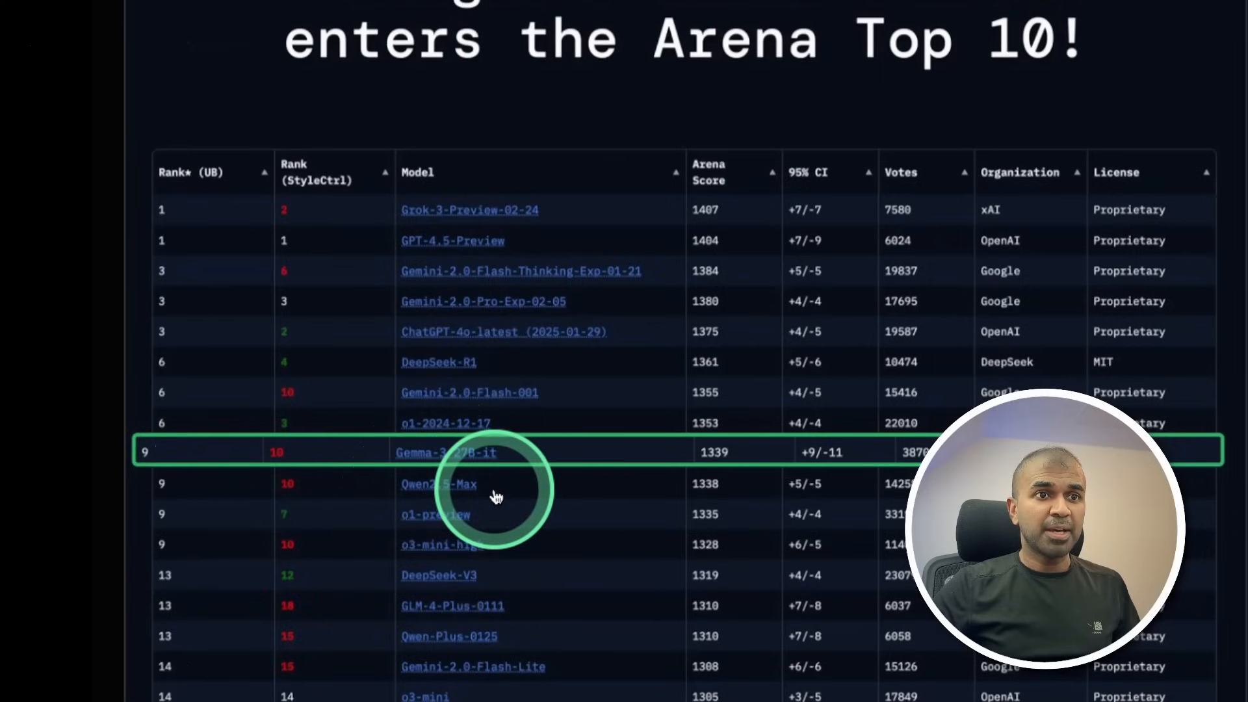
mouse_move(394, 421)
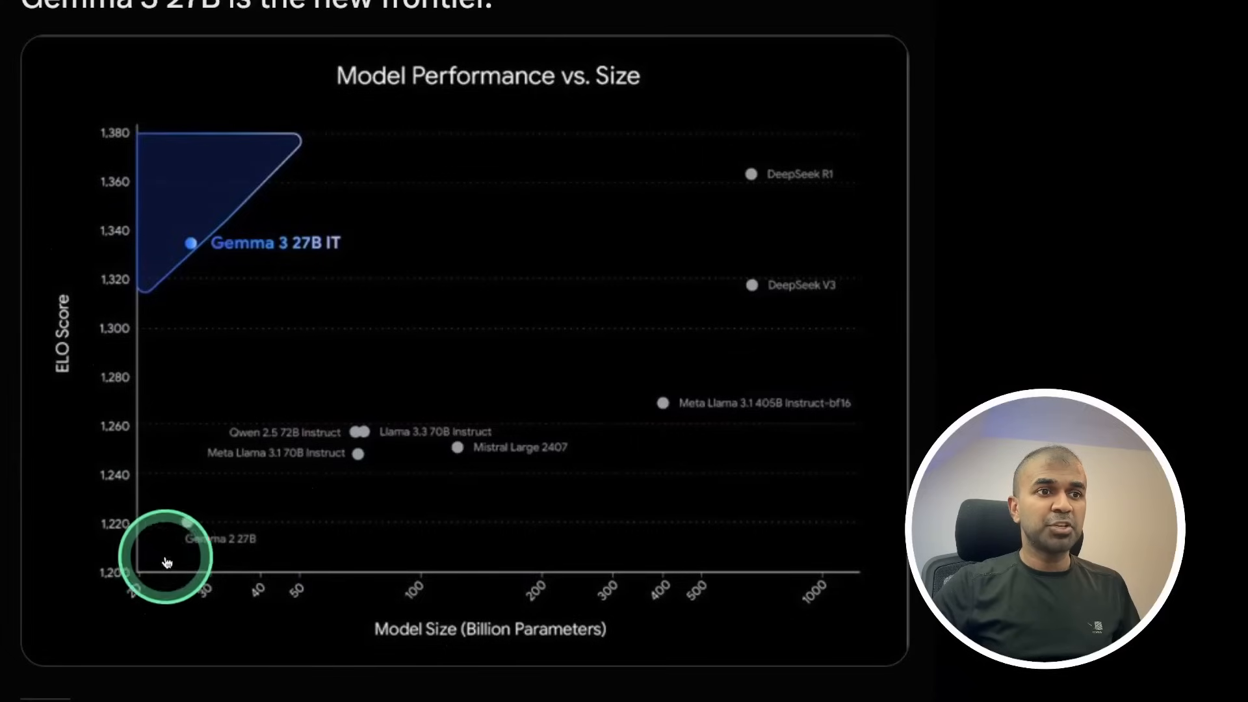
mouse_move(303, 206)
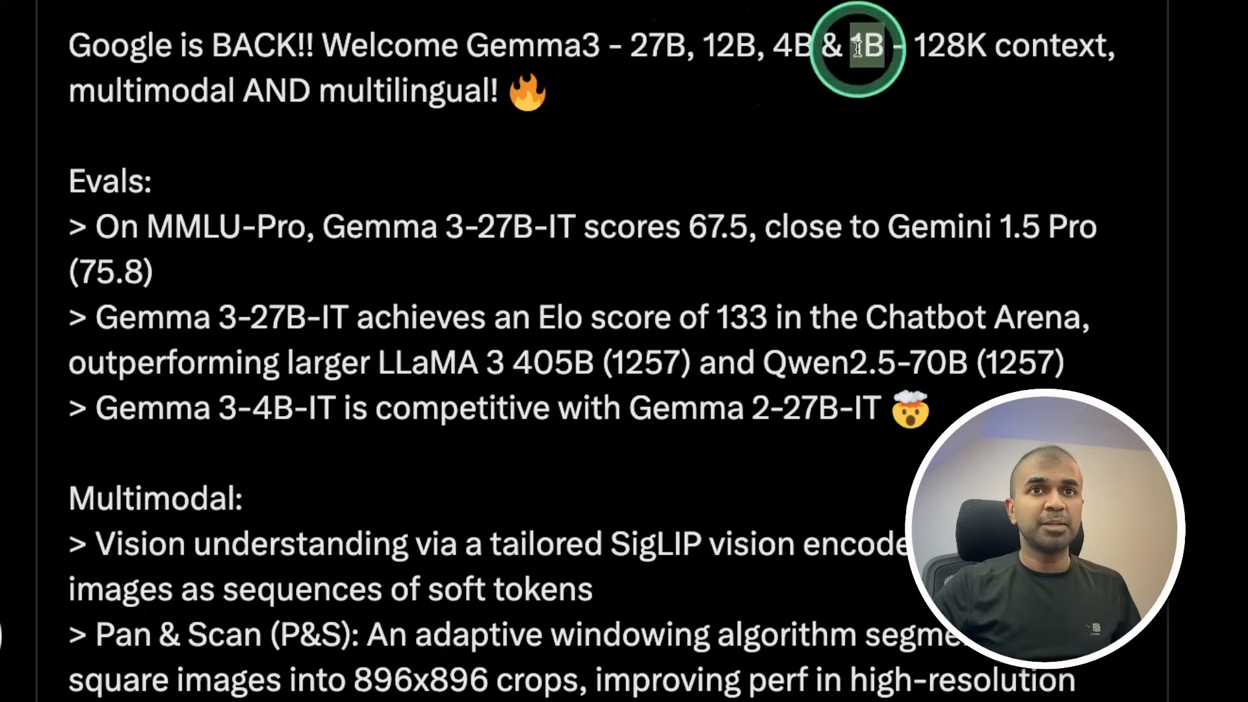
mouse_move(406, 90)
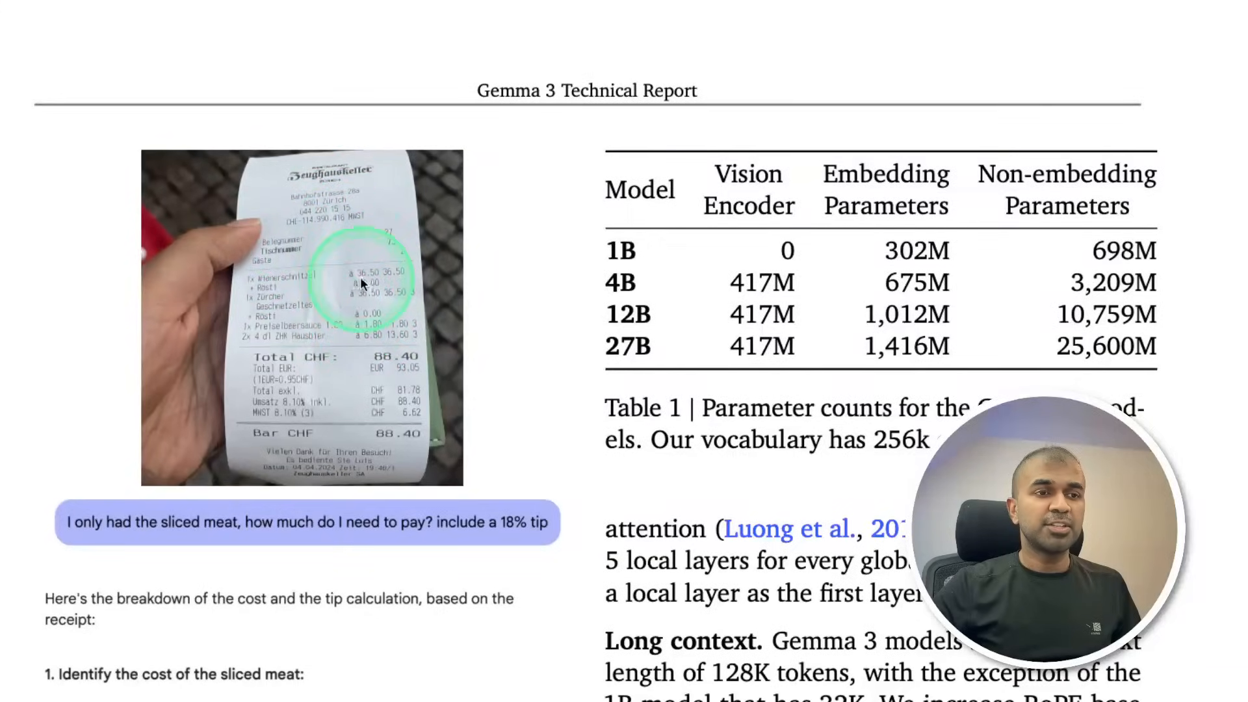
scroll(down, 3)
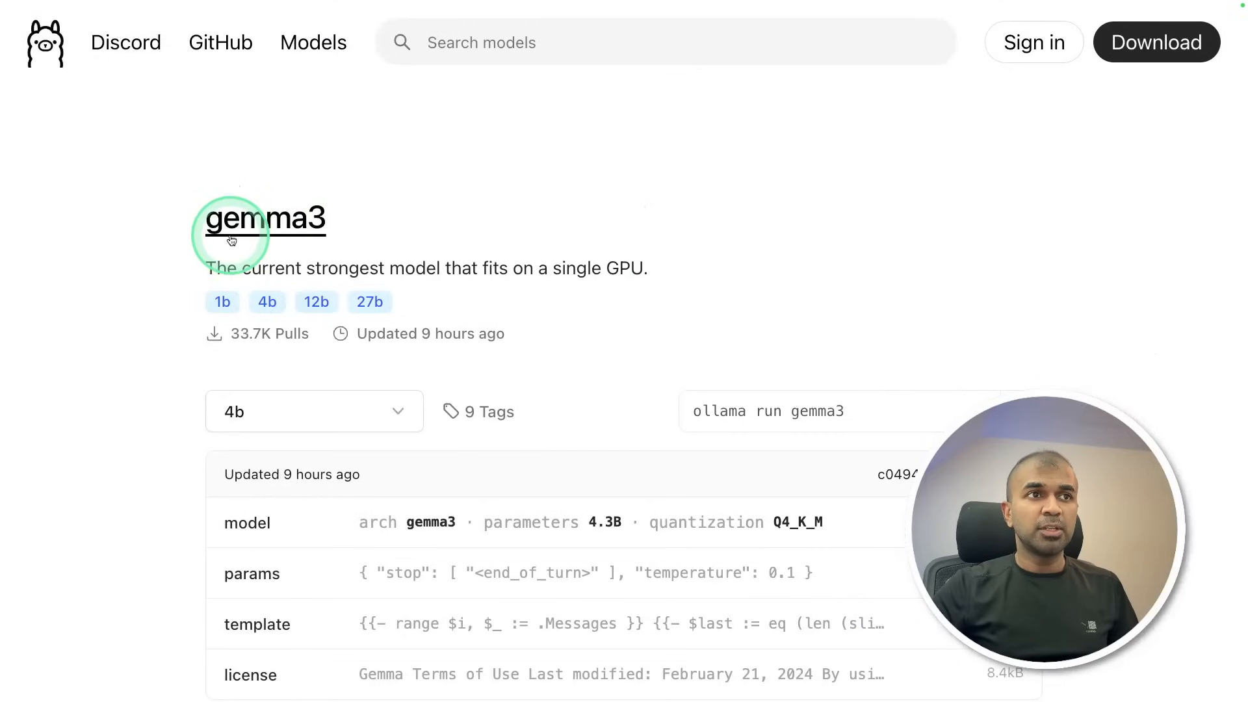
mouse_move(263, 218)
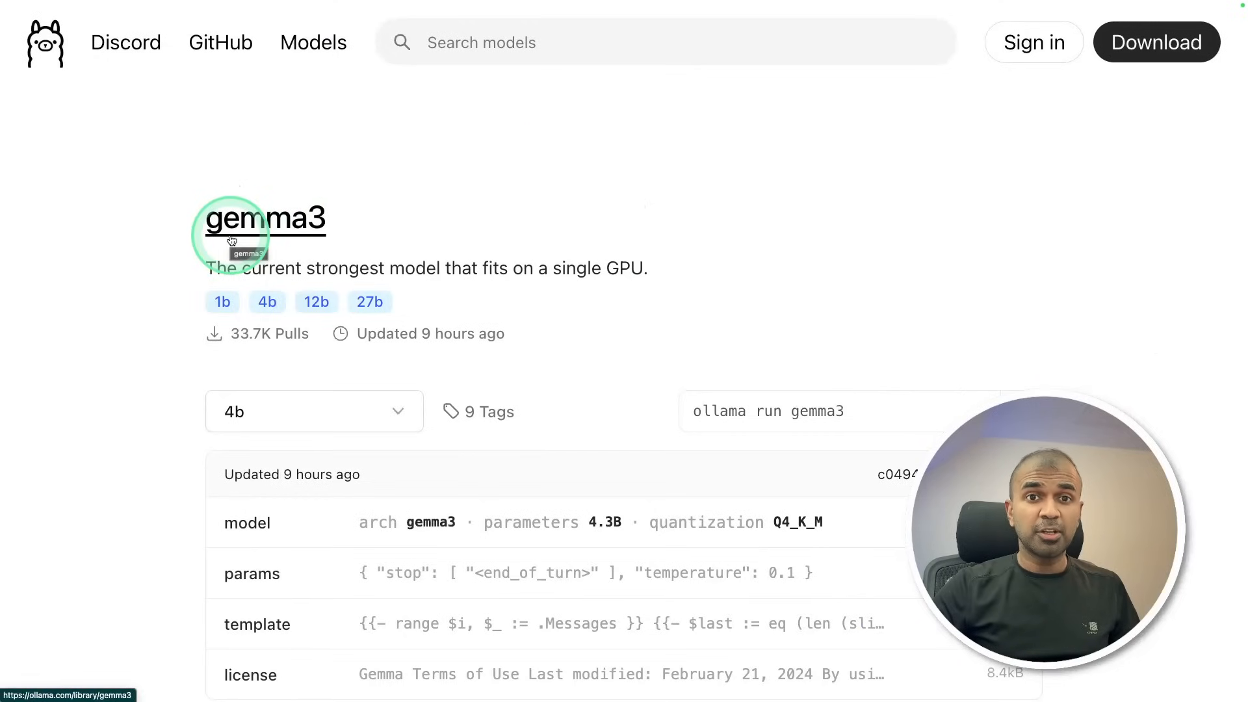
mouse_move(960, 389)
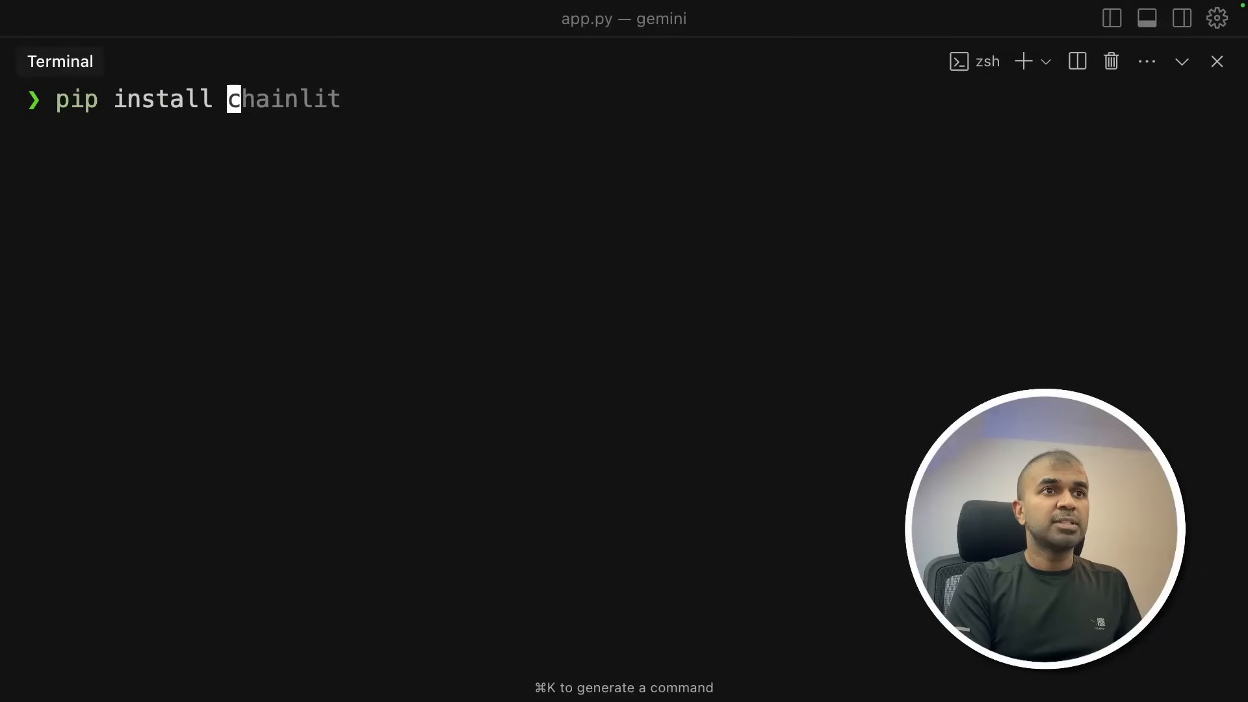
Step: Install the ollama, gradio and chainlit Python packages with pip
text(ollama)
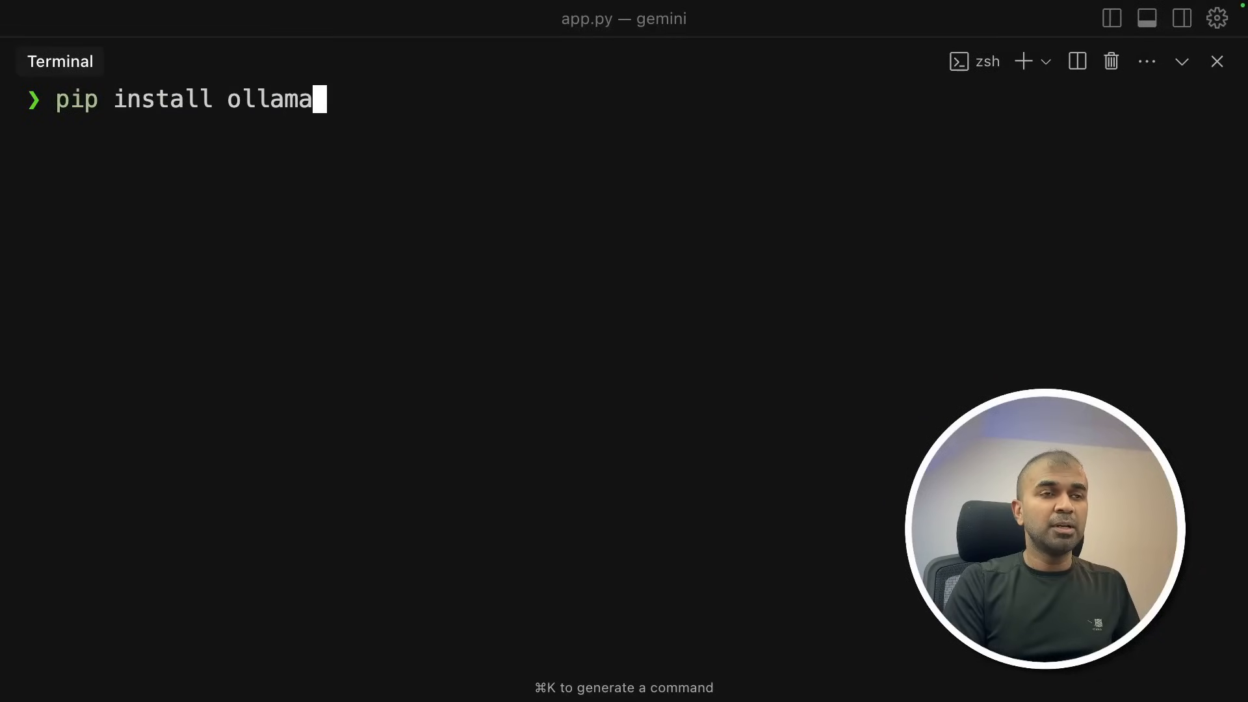
text(gradio)
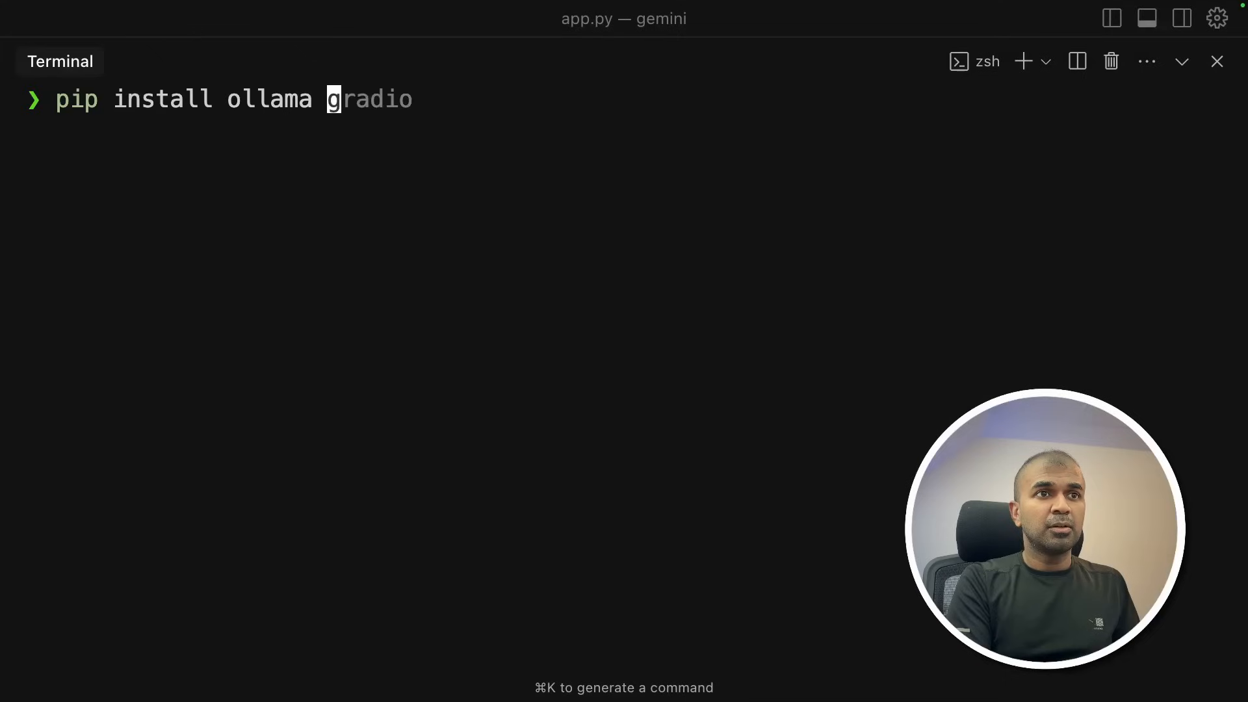
text(chainlit)
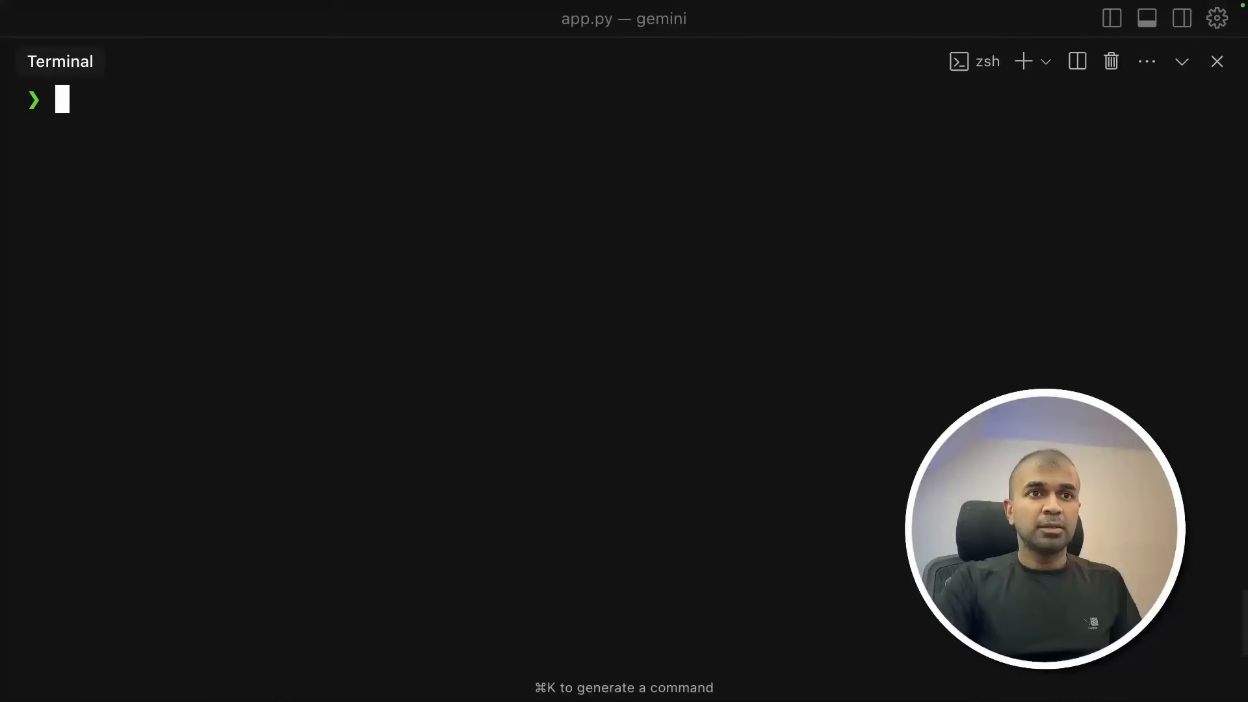
Step: Download the gemma3 model with ollama pull, then clear the terminal output
text(ollama pull gemma3)
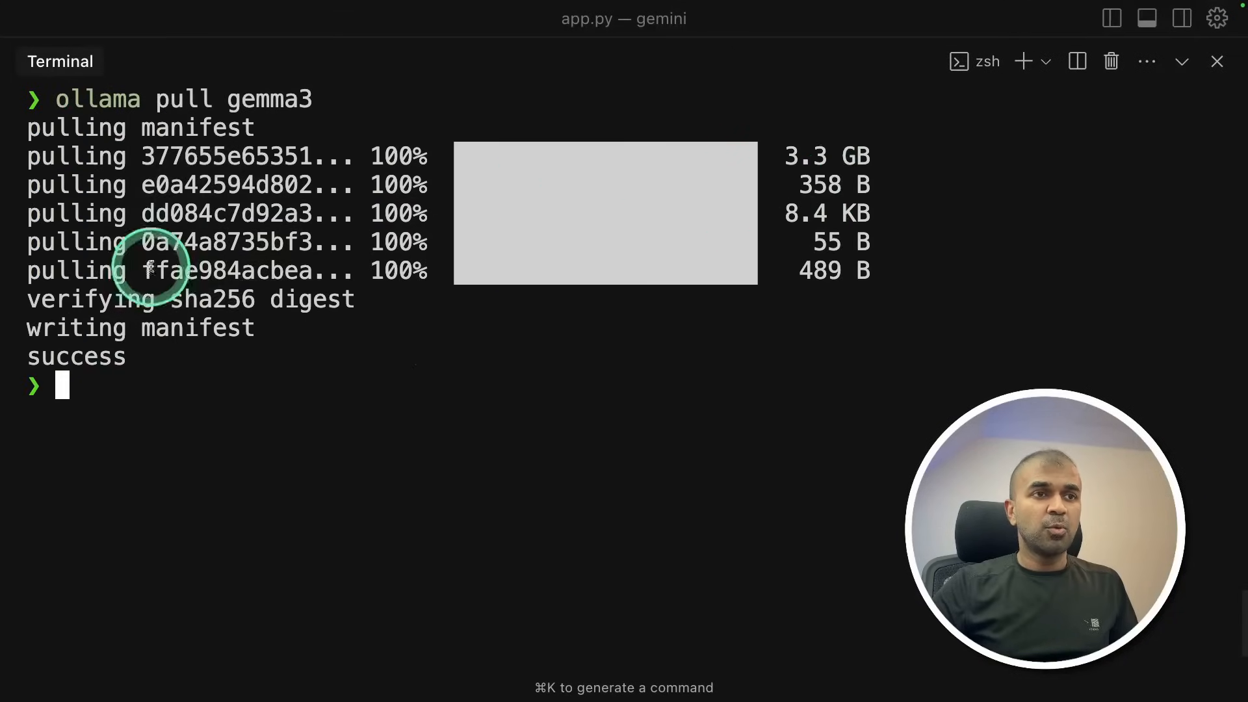
text(clear)
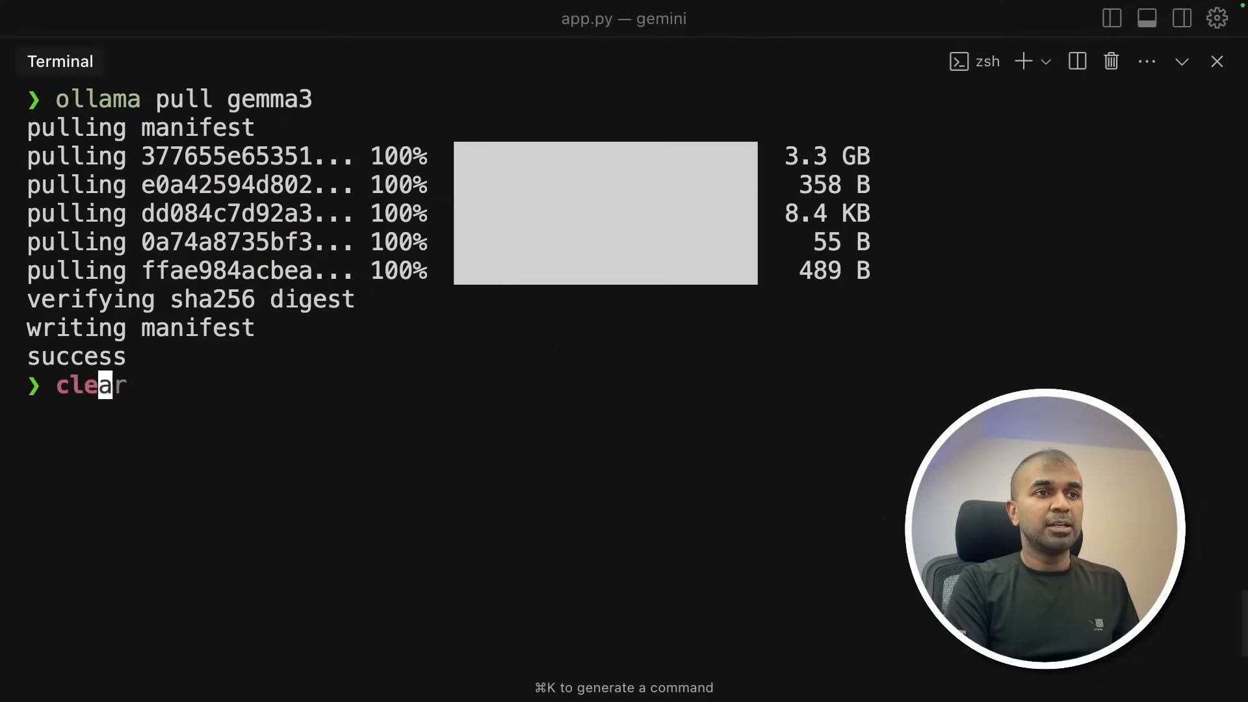
key(Enter)
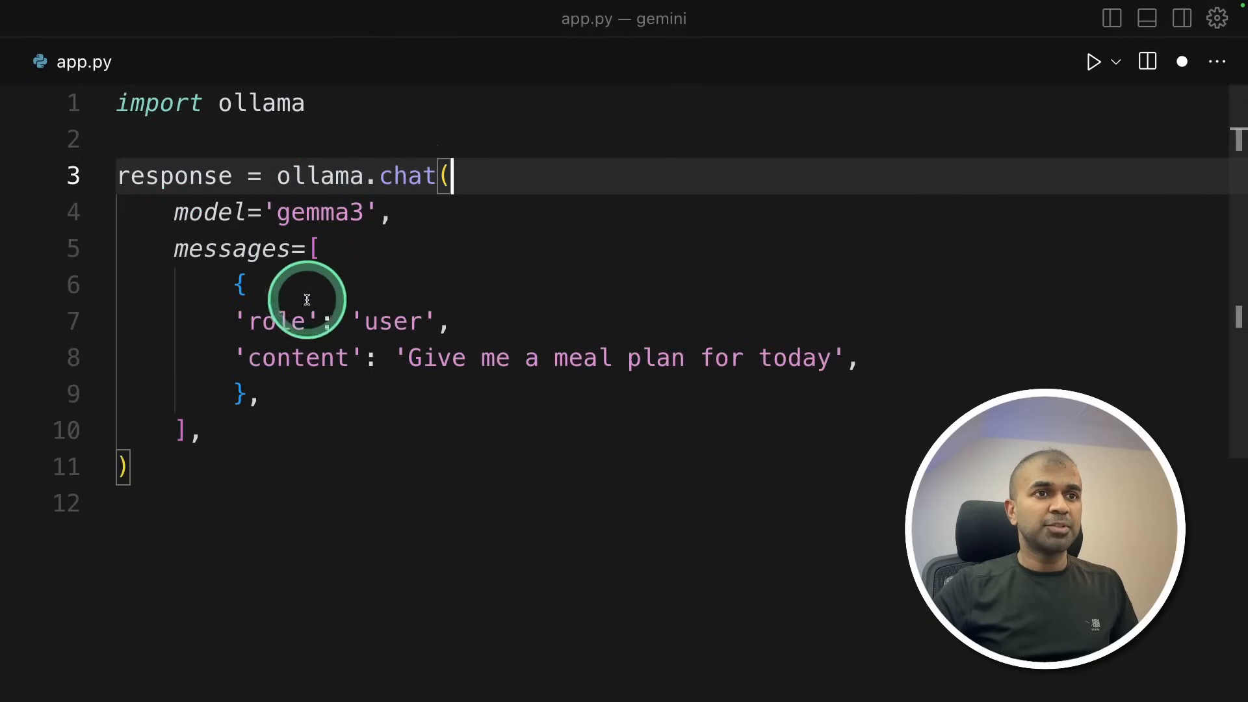
mouse_move(601, 364)
text(print(response['message']['content']))
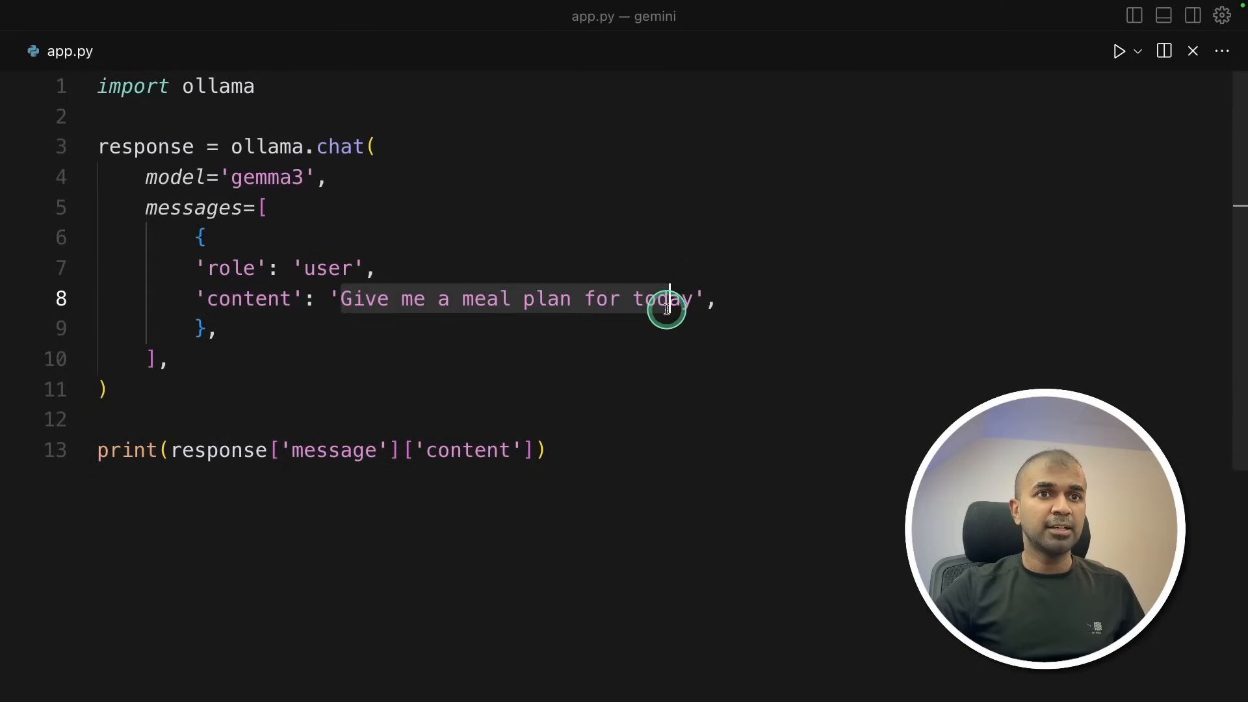
Step: Run app.py so it prints Gemma3's meal plan with breakfast, lunch and dinner options
click(1118, 50)
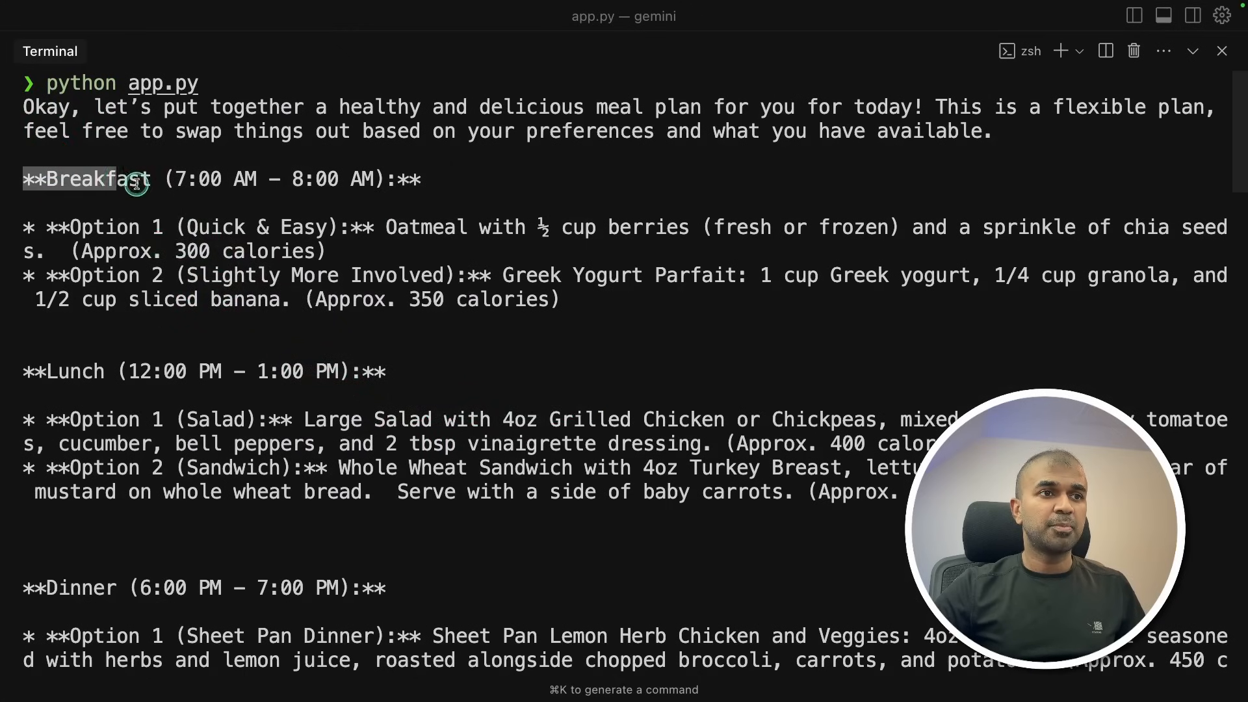
Step: Scroll the terminal output before starting the Chainlit app
scroll(down, 3)
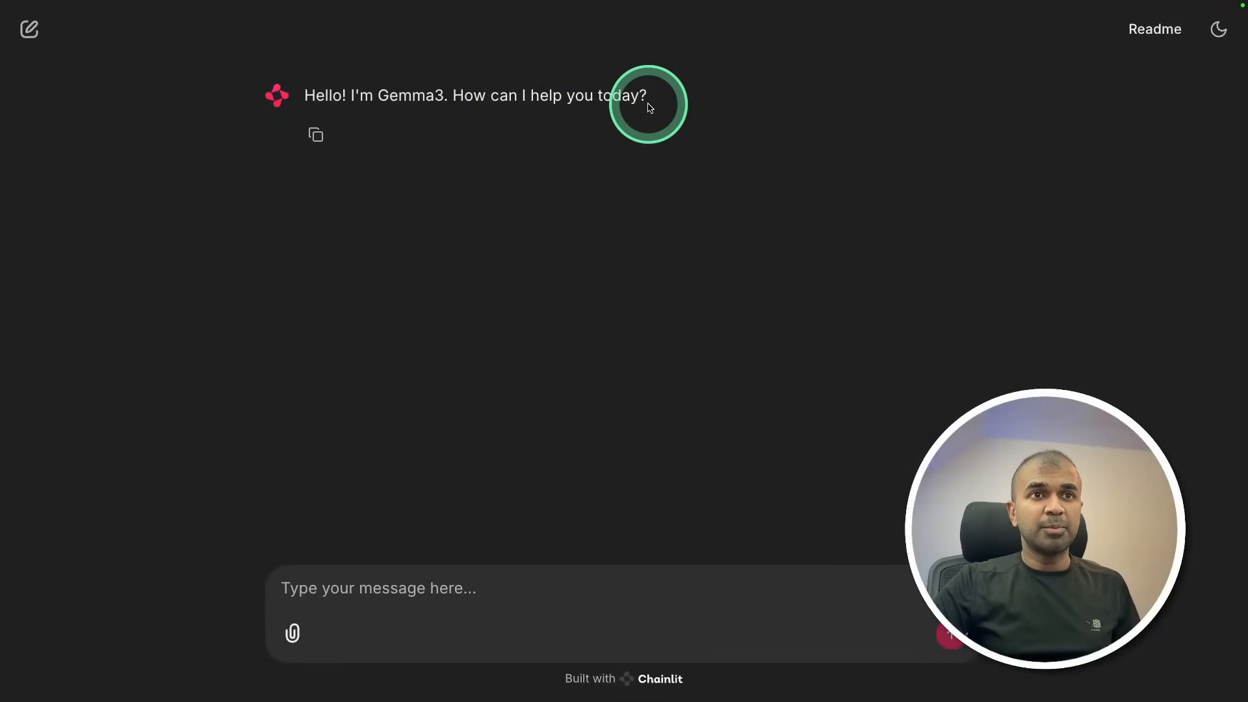
Step: Ask Gemma3 to write a poem about AI and read the poem The Echo in the Code
triple_click(475, 95)
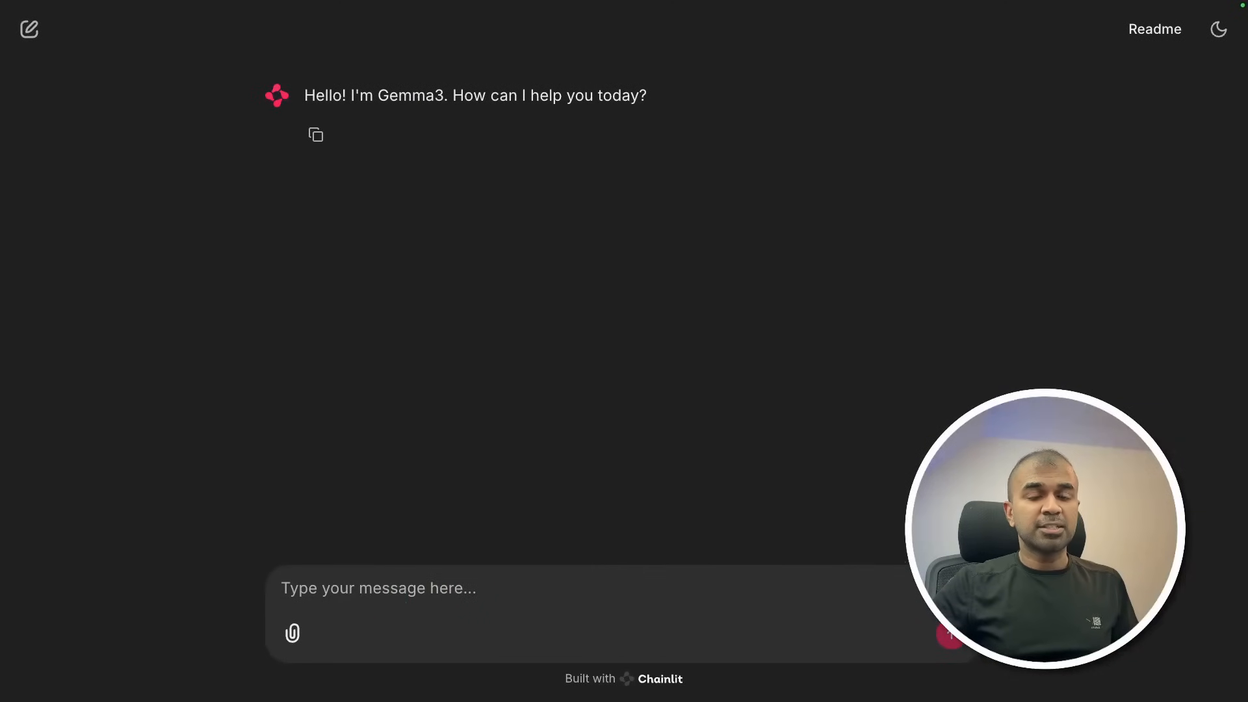
text(Write me a po)
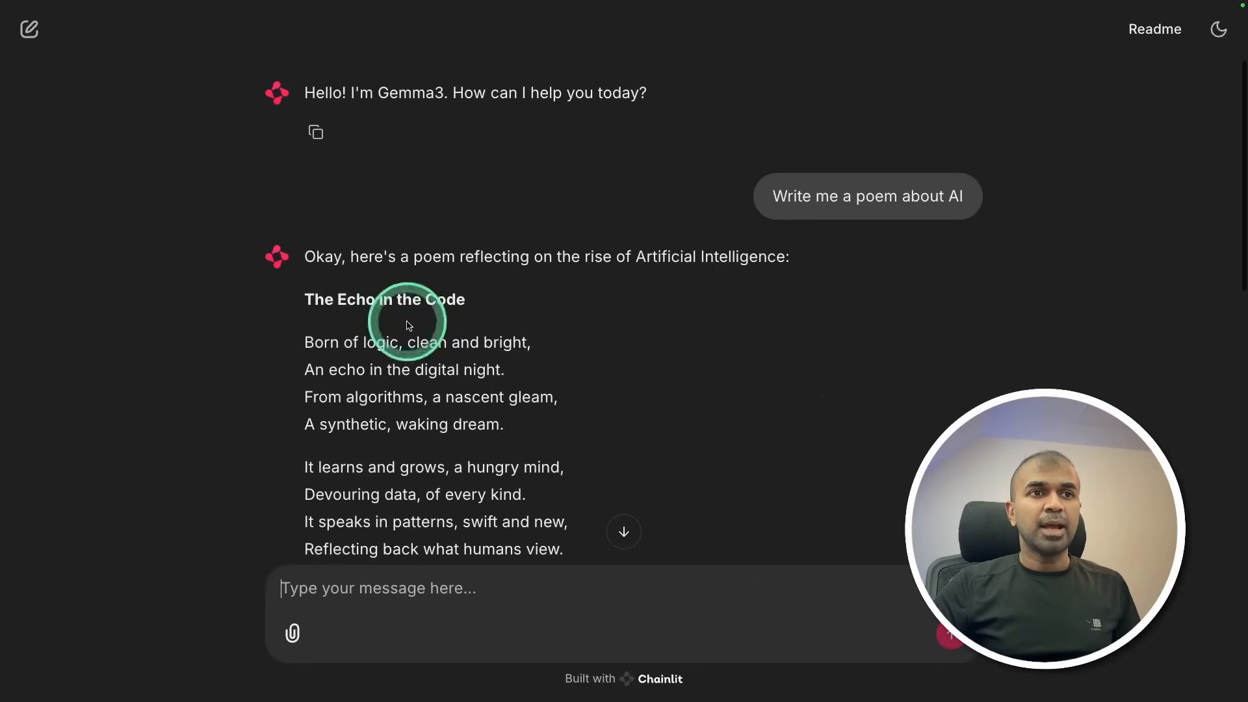
scroll(down, 3)
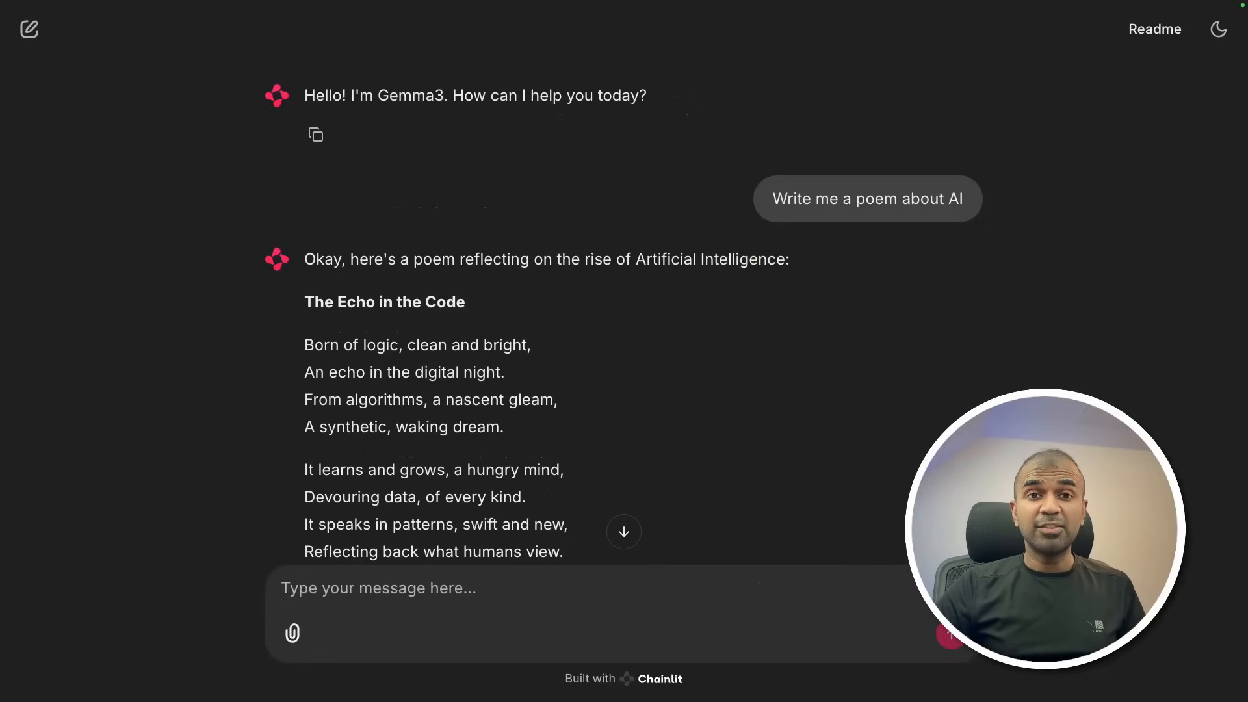
click(775, 336)
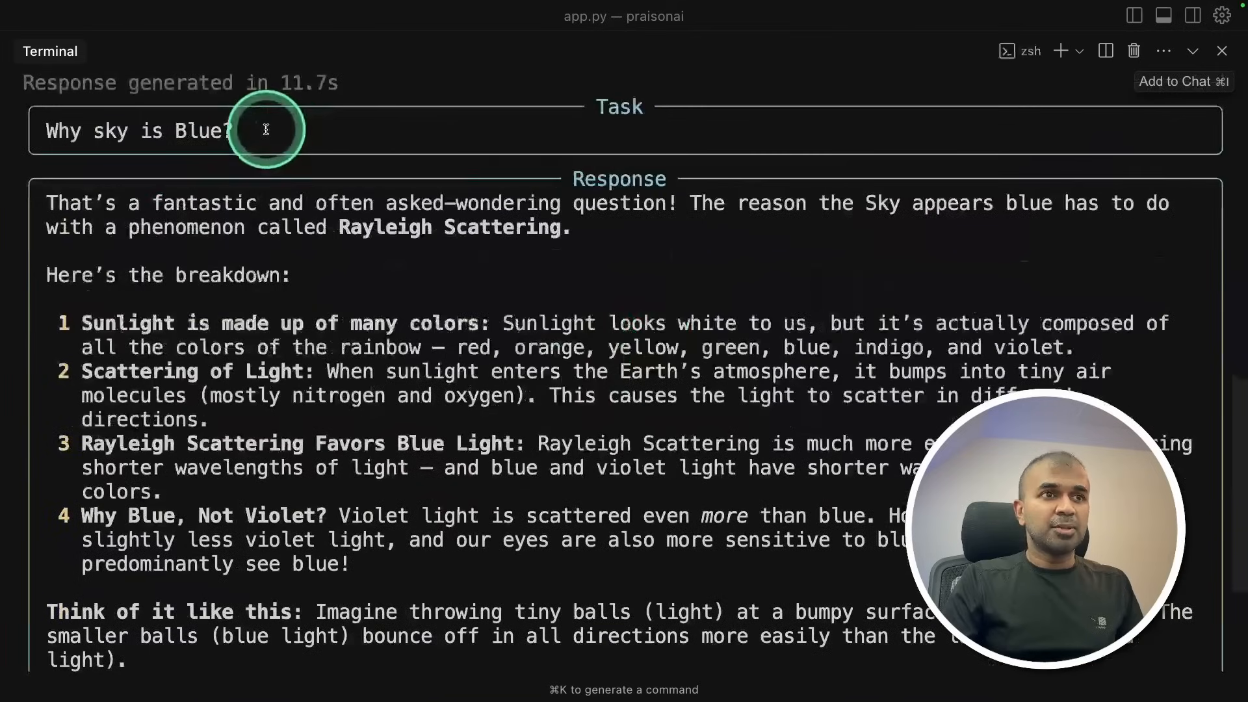
scroll(down, 3)
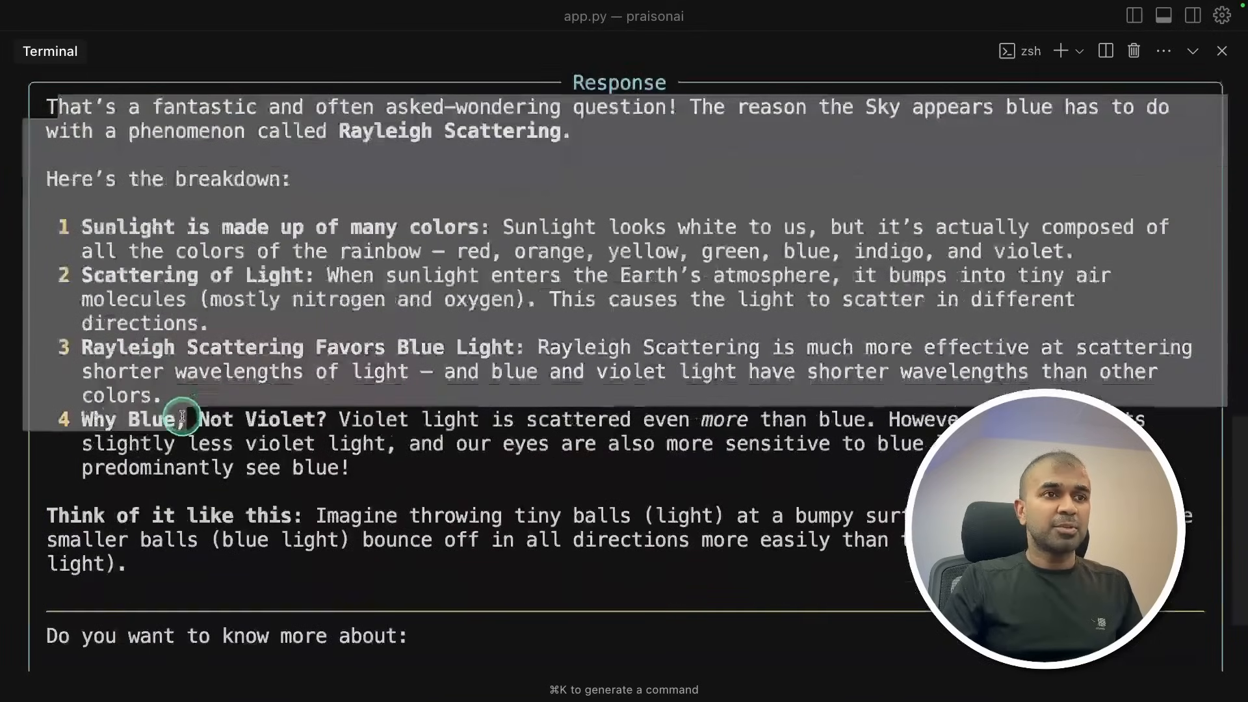
scroll(down, 3)
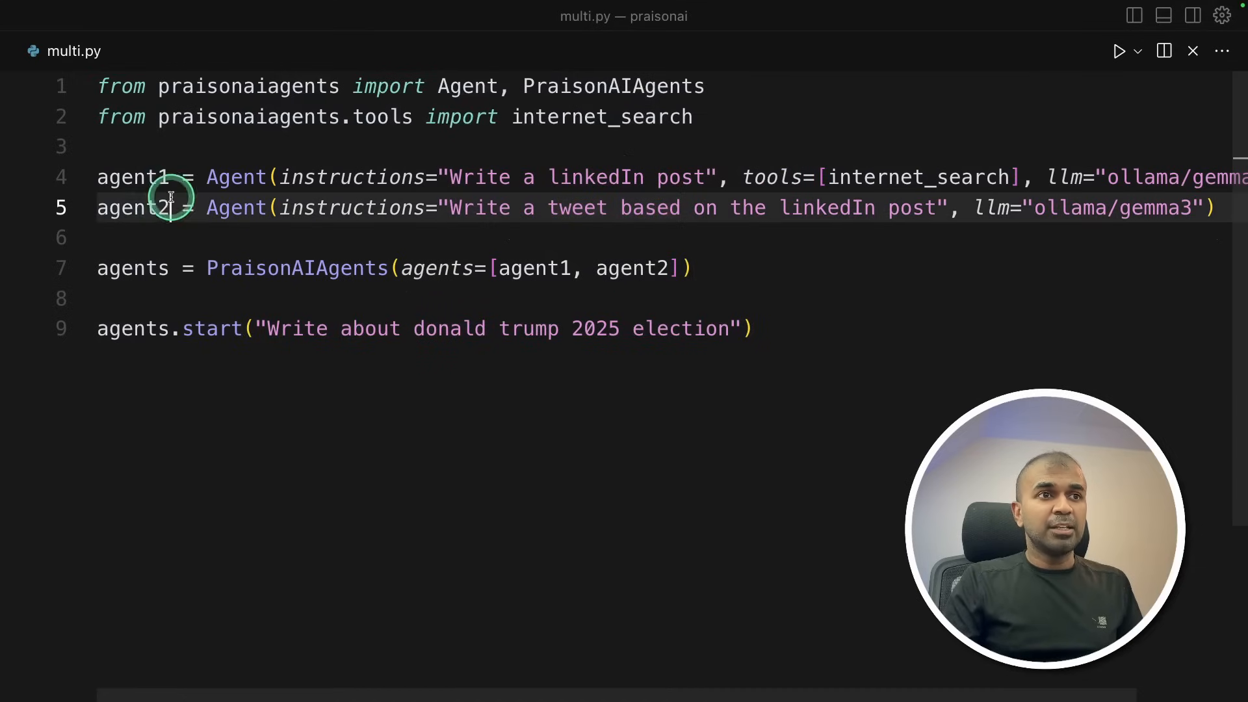
Step: Review multi.py and run it, starting the agents' internet search for election predictions
double_click(132, 208)
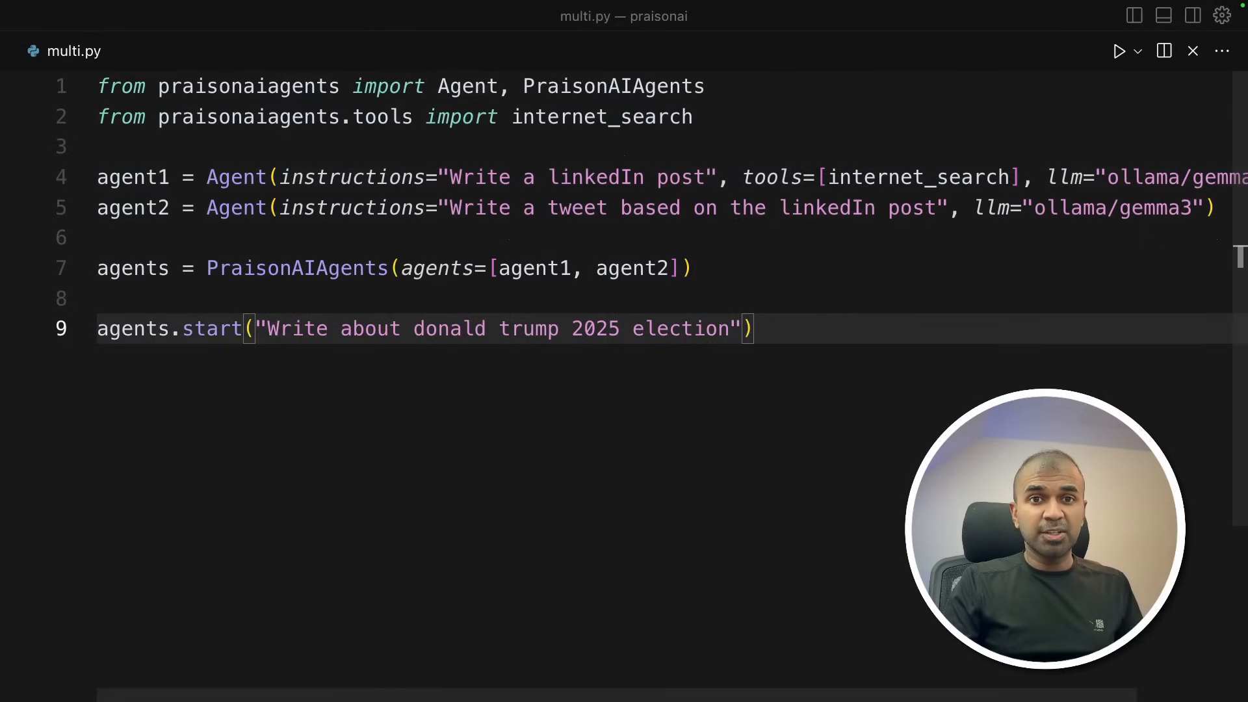
click(1118, 51)
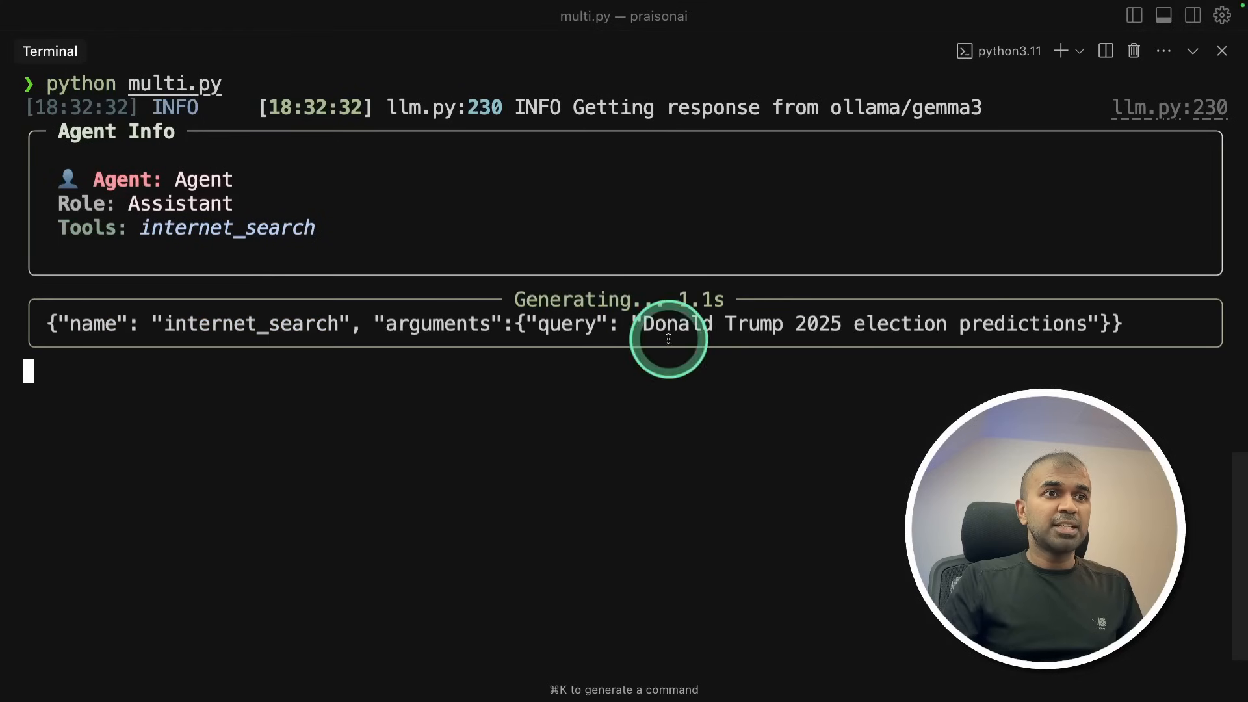